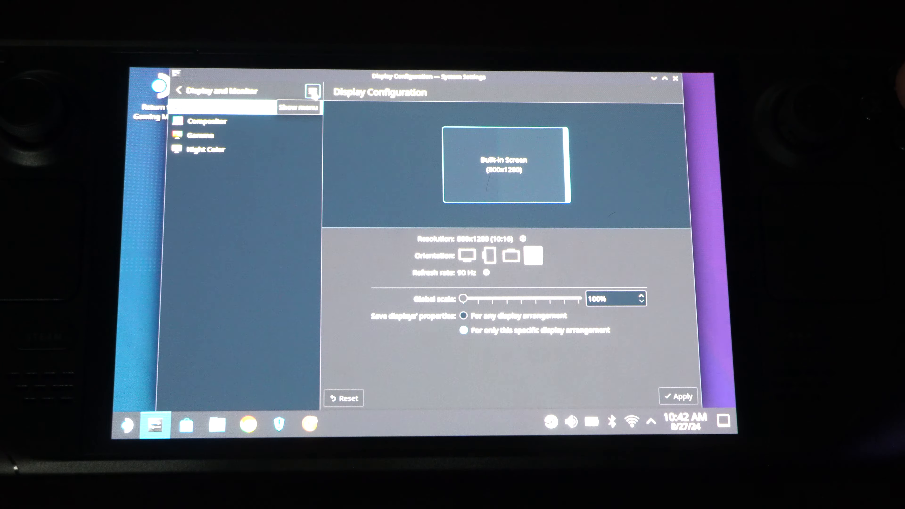
Step: Try portrait orientations for the built-in screen, restore the counterclockwise rotation, apply and close System Settings
left_click(510, 255)
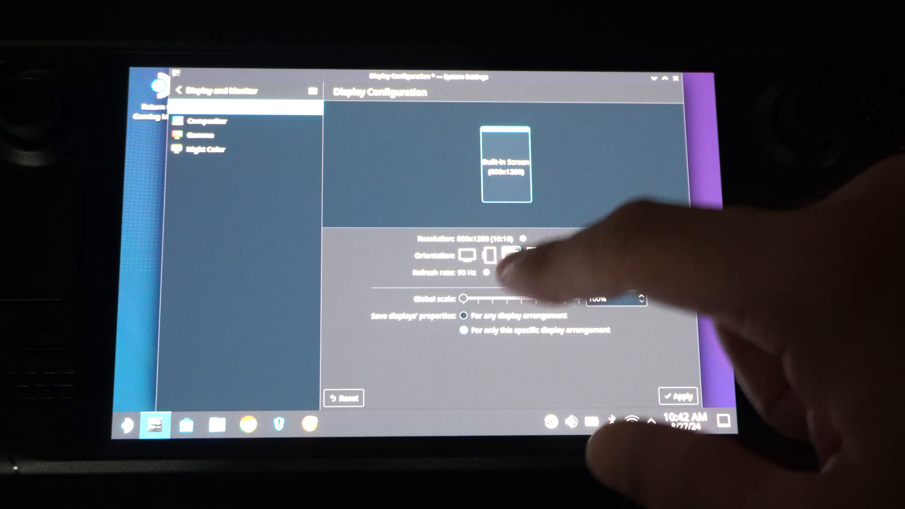
left_click(489, 255)
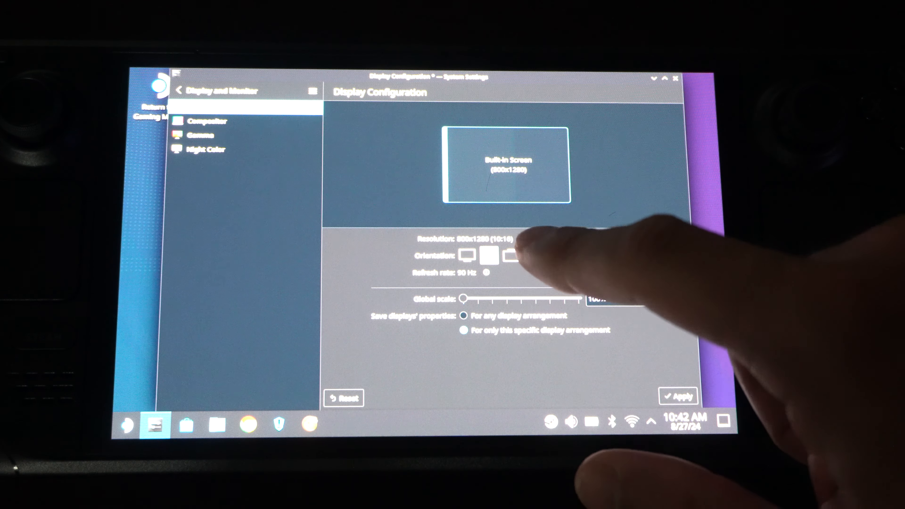
left_click(509, 255)
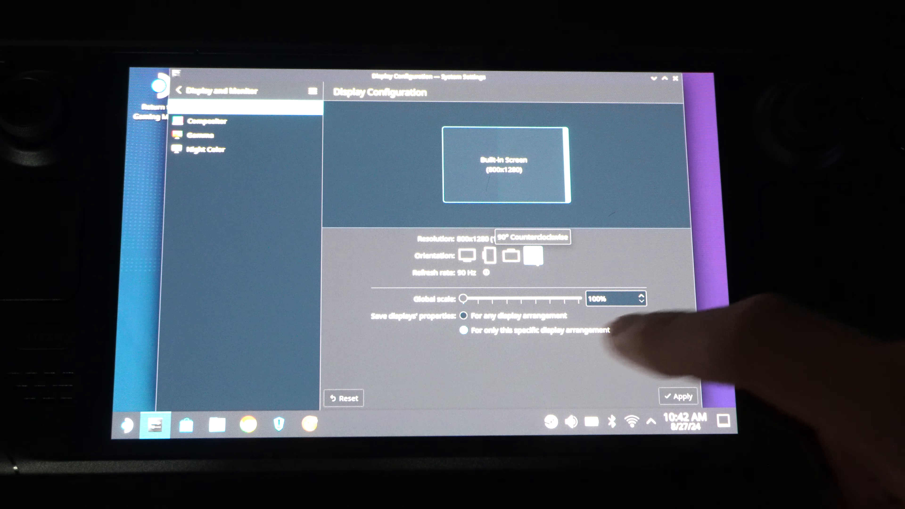
left_click(678, 396)
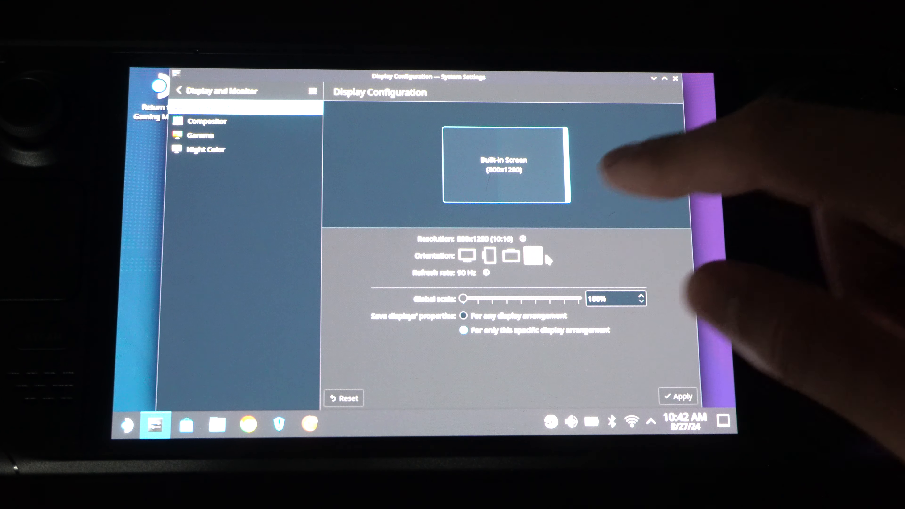
mouse_move(634, 173)
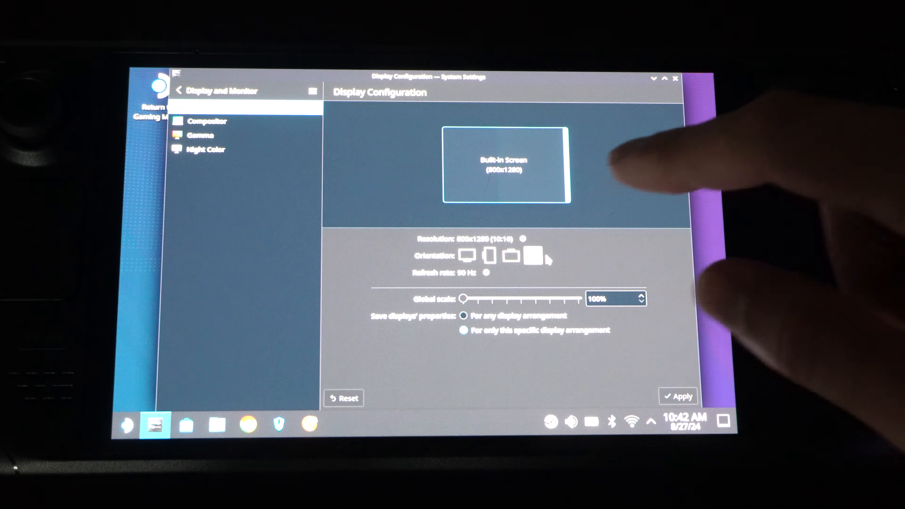
left_click(676, 79)
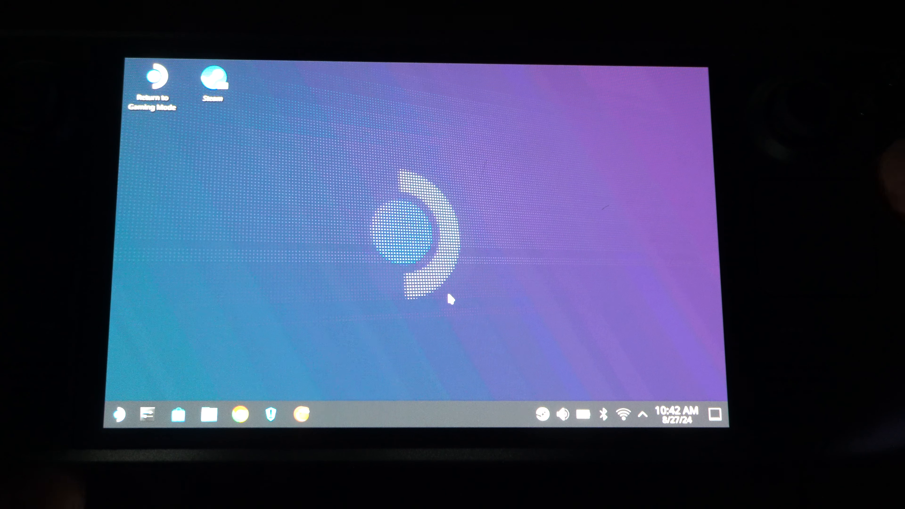